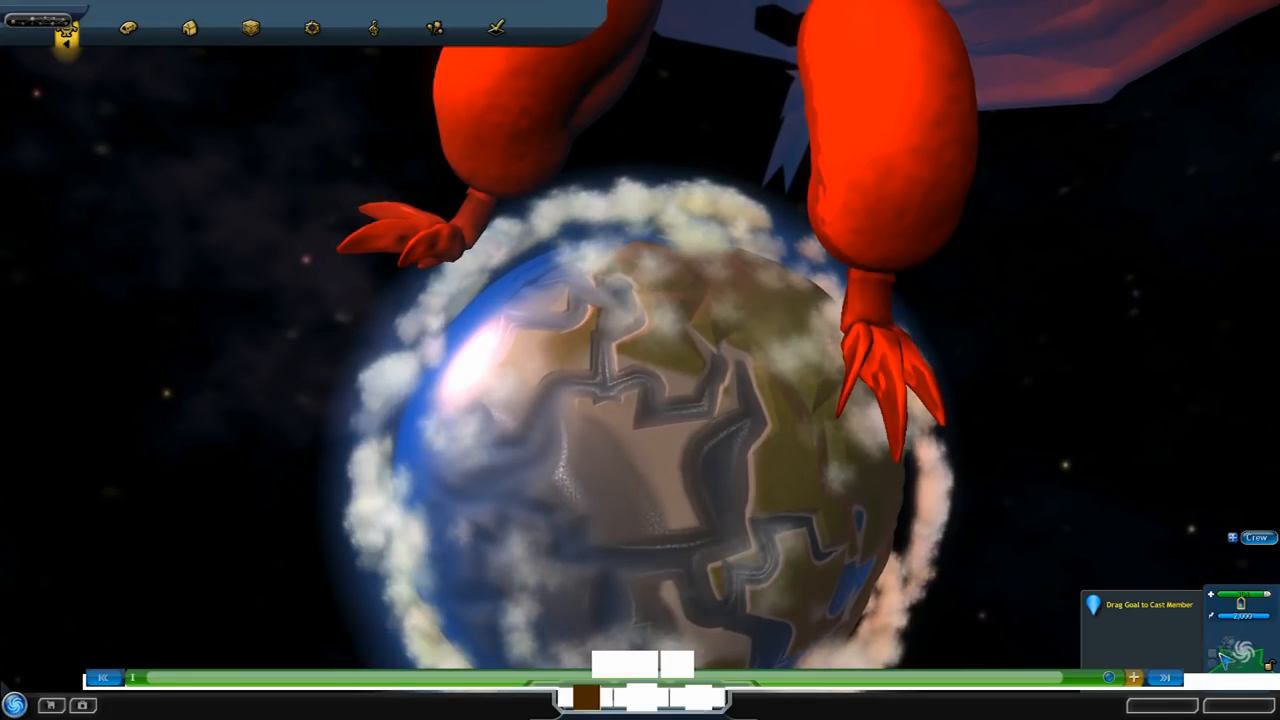
# - Switch the adventure to planet editing mode, showing the item palette beside the planet
pyautogui.click(65, 28)
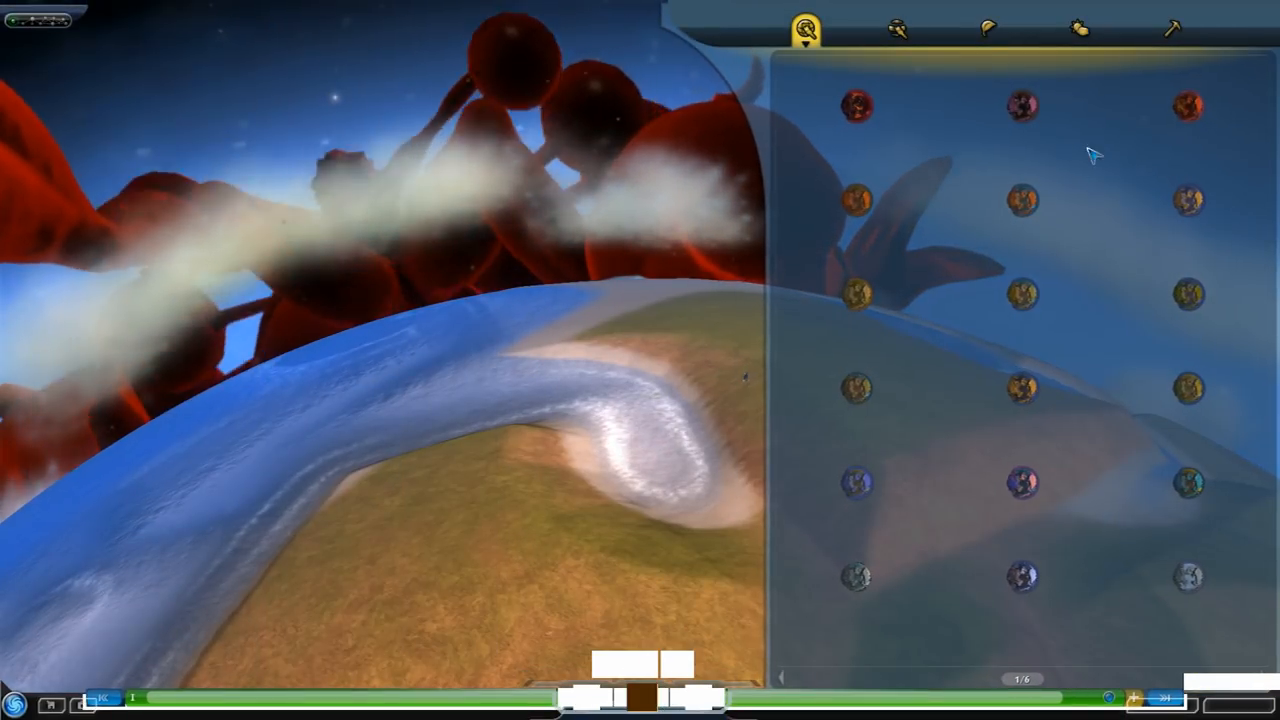
# - Play-test the adventure and steer the captain over the planet's sandy shoreline
pyautogui.click(1078, 28)
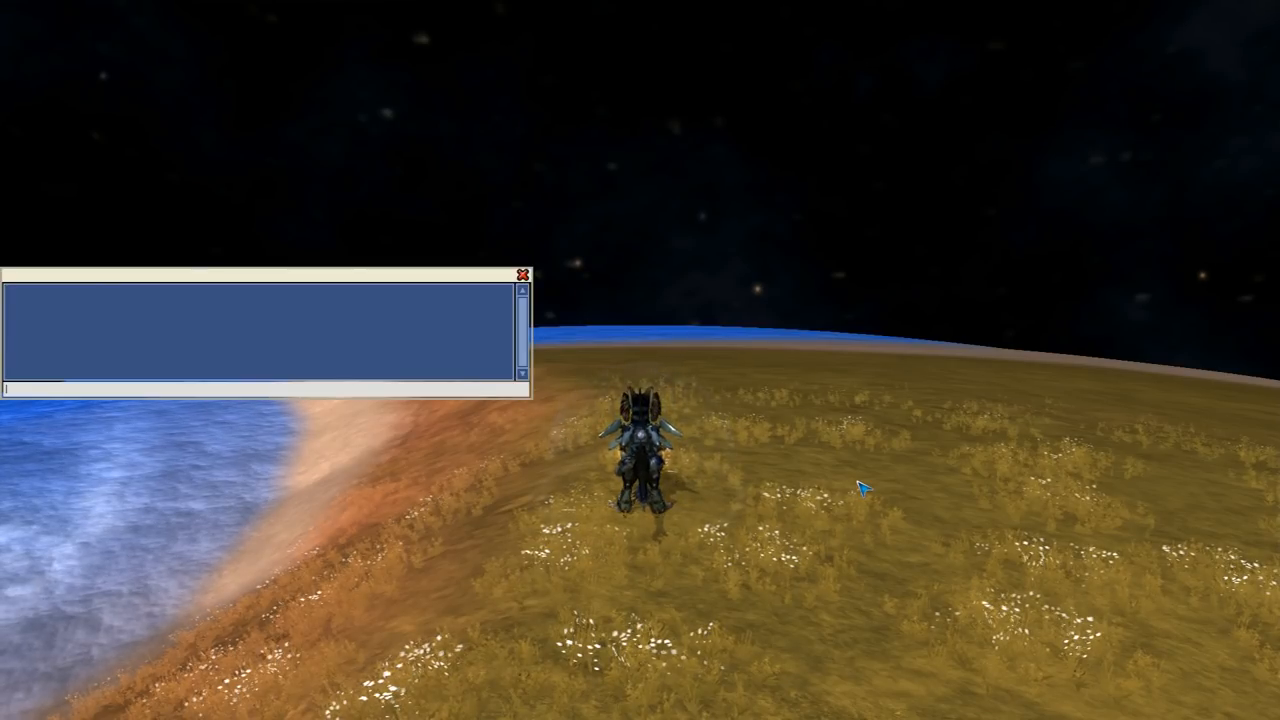
pyautogui.click(521, 274)
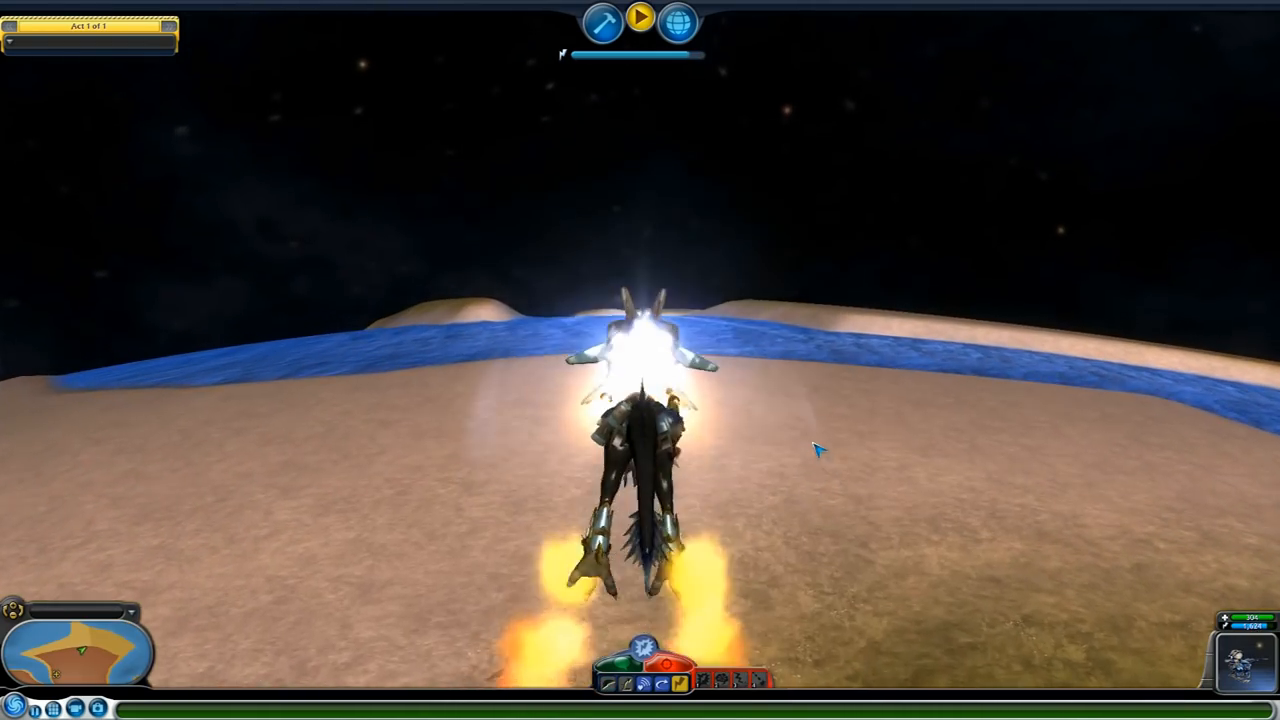
# - Stop play-testing and return to the adventure editor
pyautogui.click(798, 433)
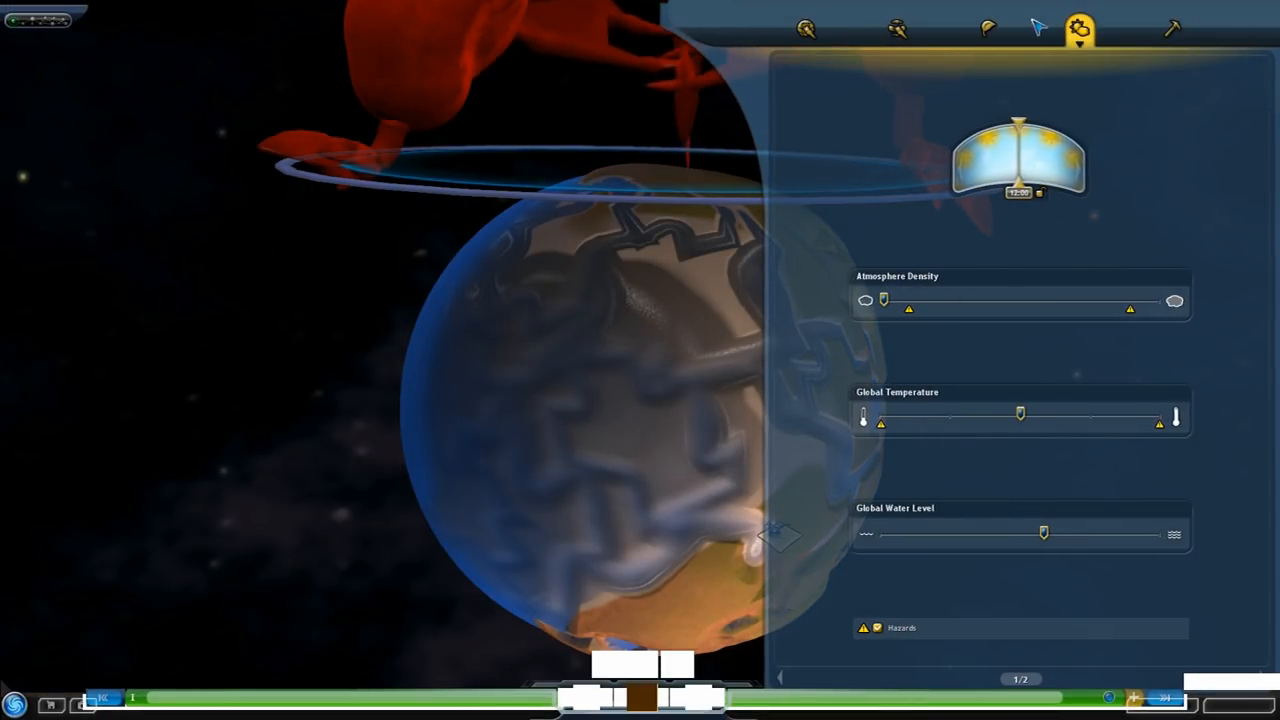
# - Cycle through terrain colouring, sculpting and flora tabs, settling on atmosphere and water settings
pyautogui.click(896, 28)
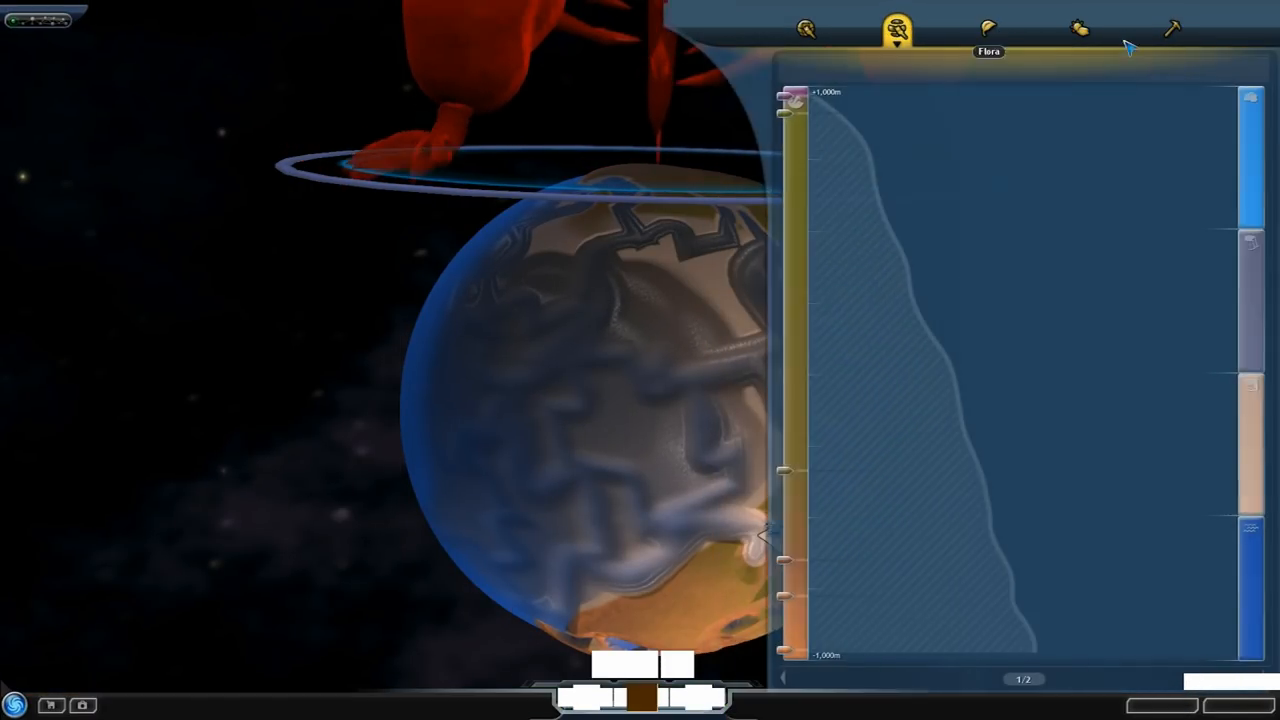
pyautogui.click(1171, 28)
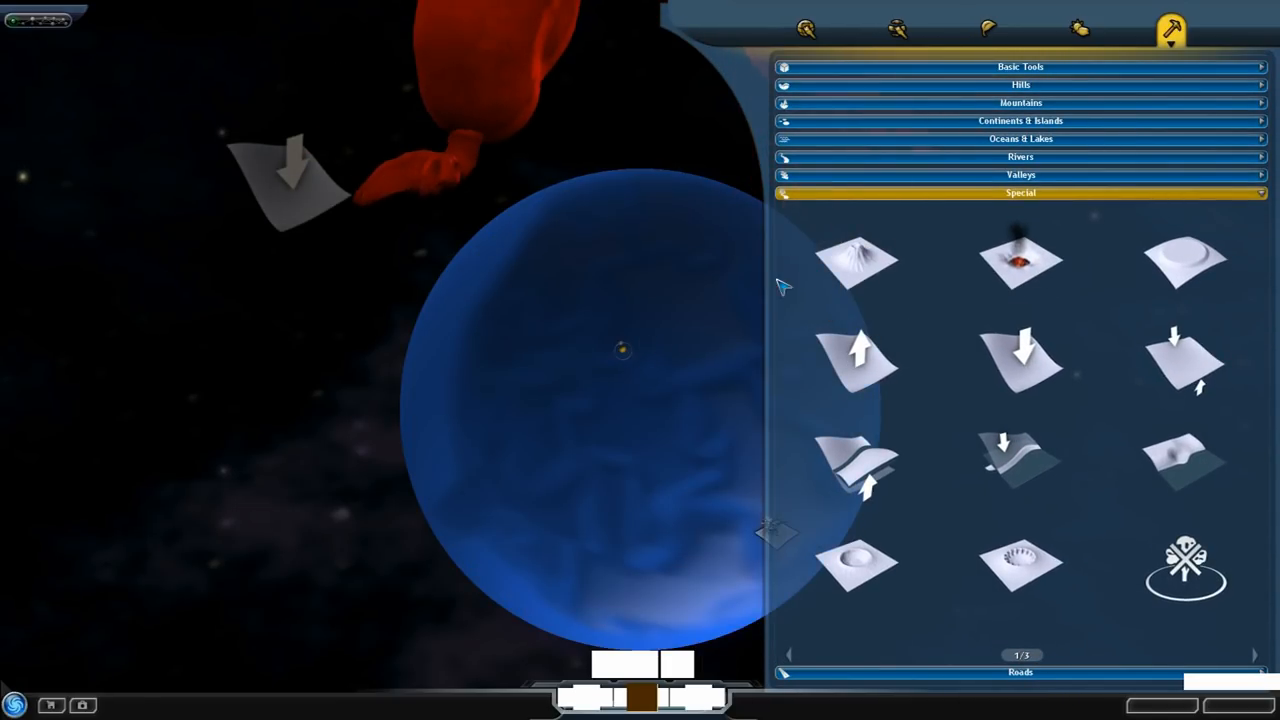
pyautogui.click(988, 28)
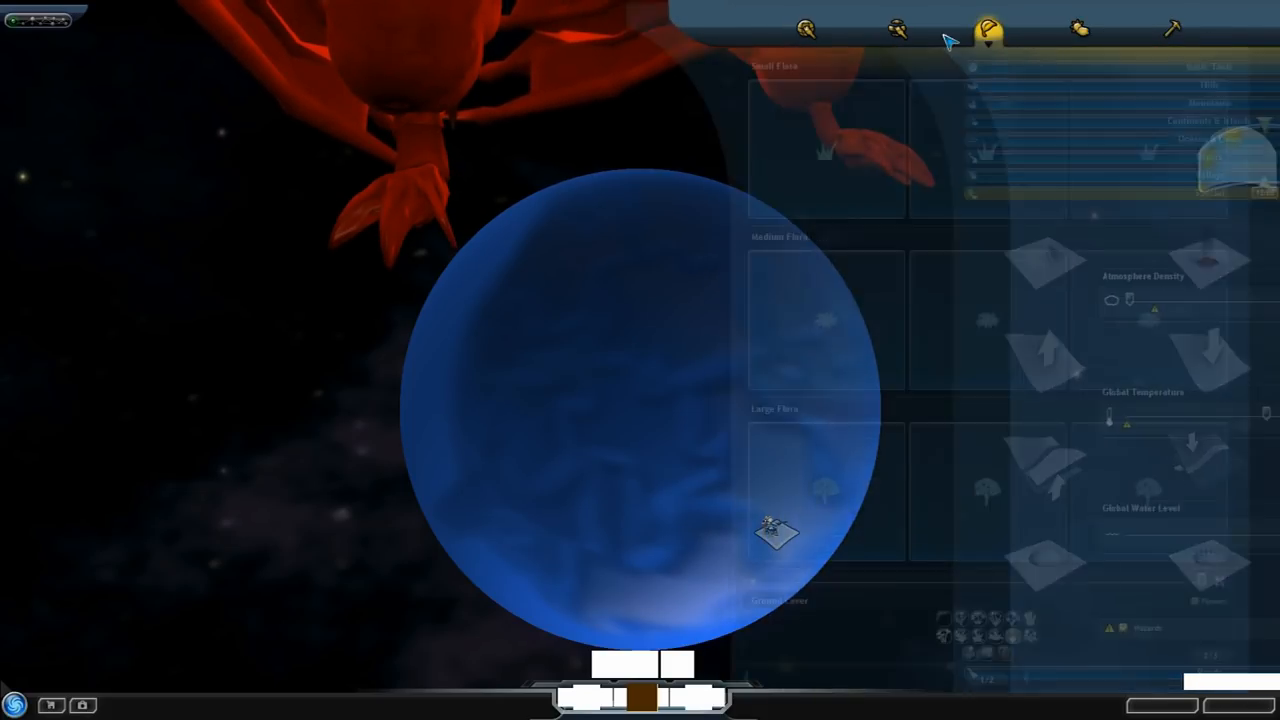
pyautogui.click(1078, 28)
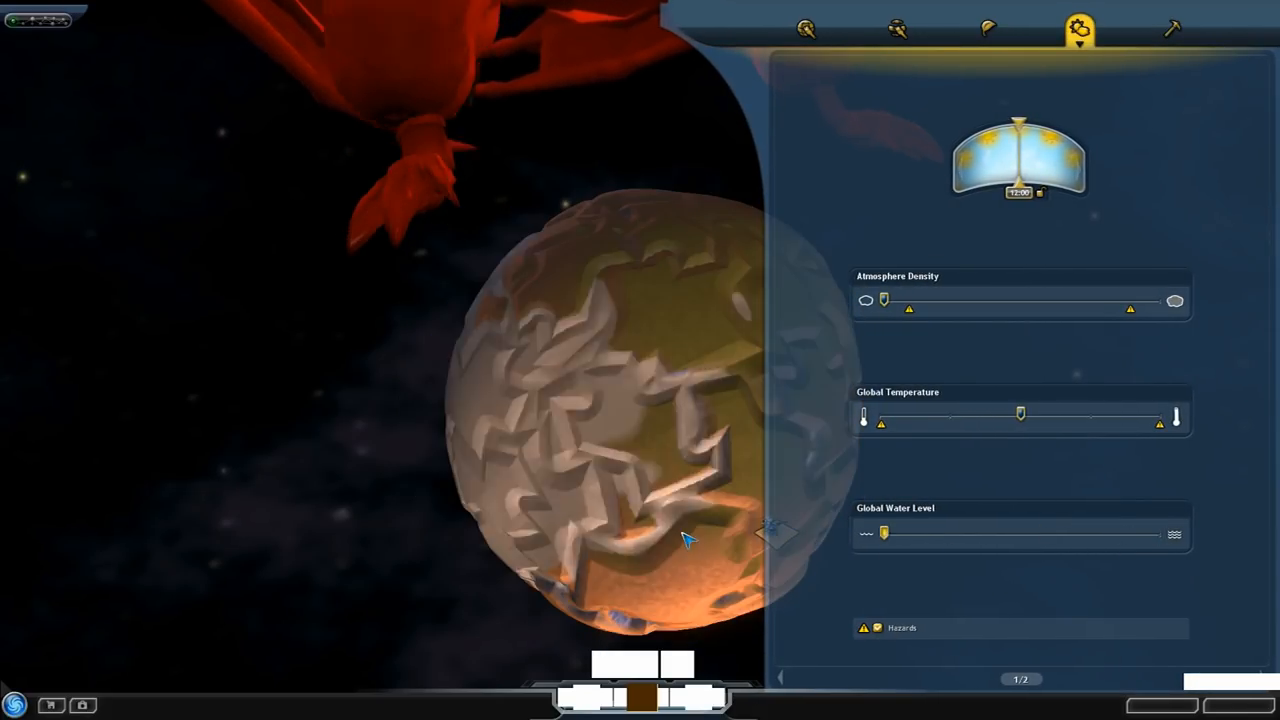
pyautogui.click(1171, 28)
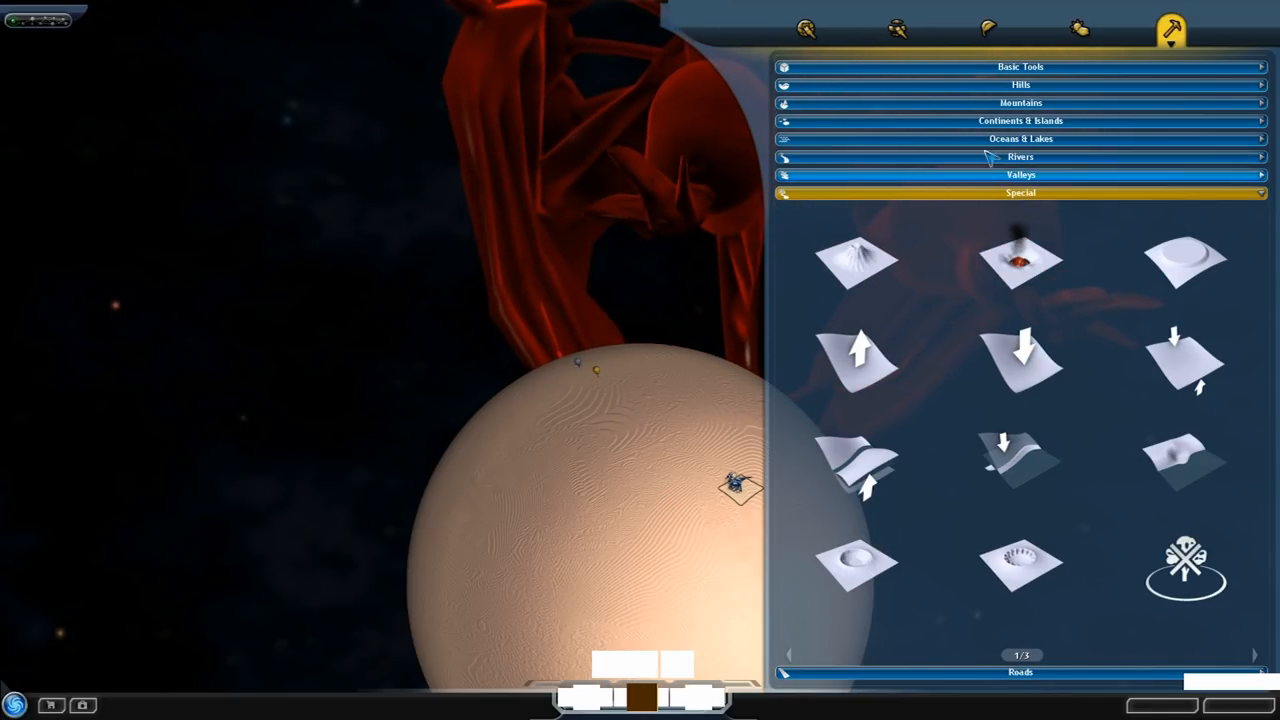
pyautogui.click(988, 28)
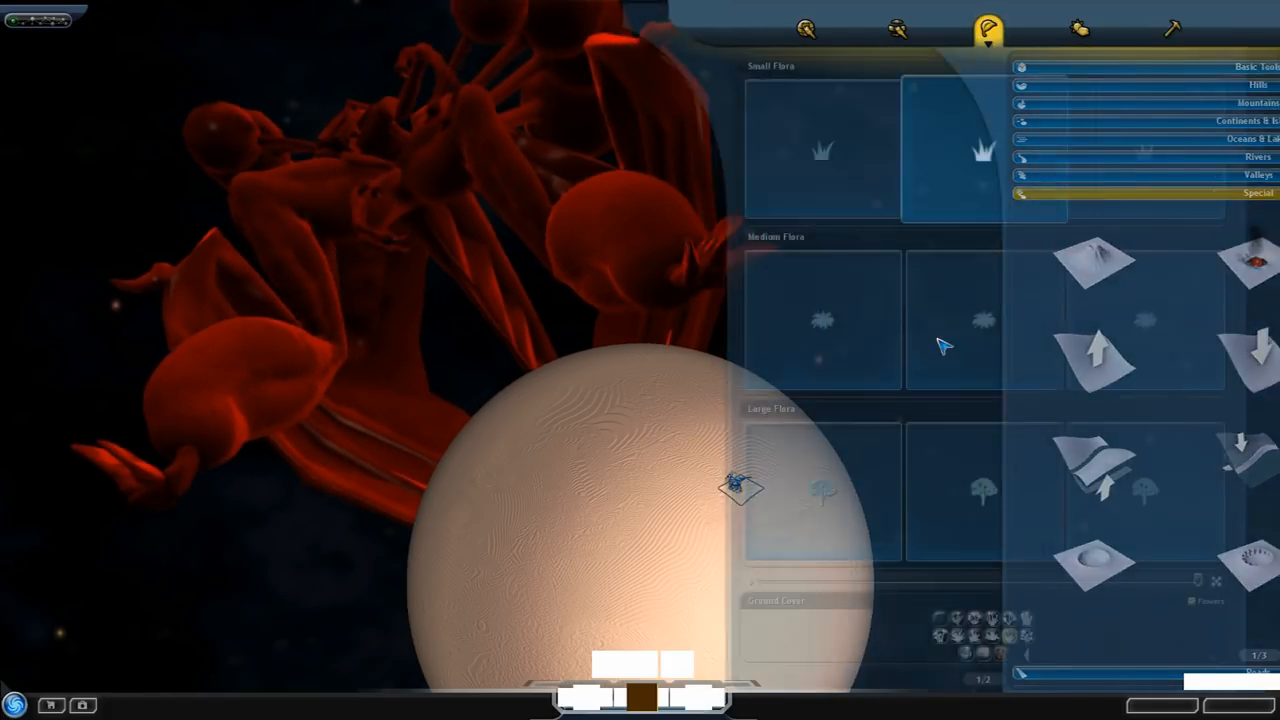
pyautogui.click(1078, 28)
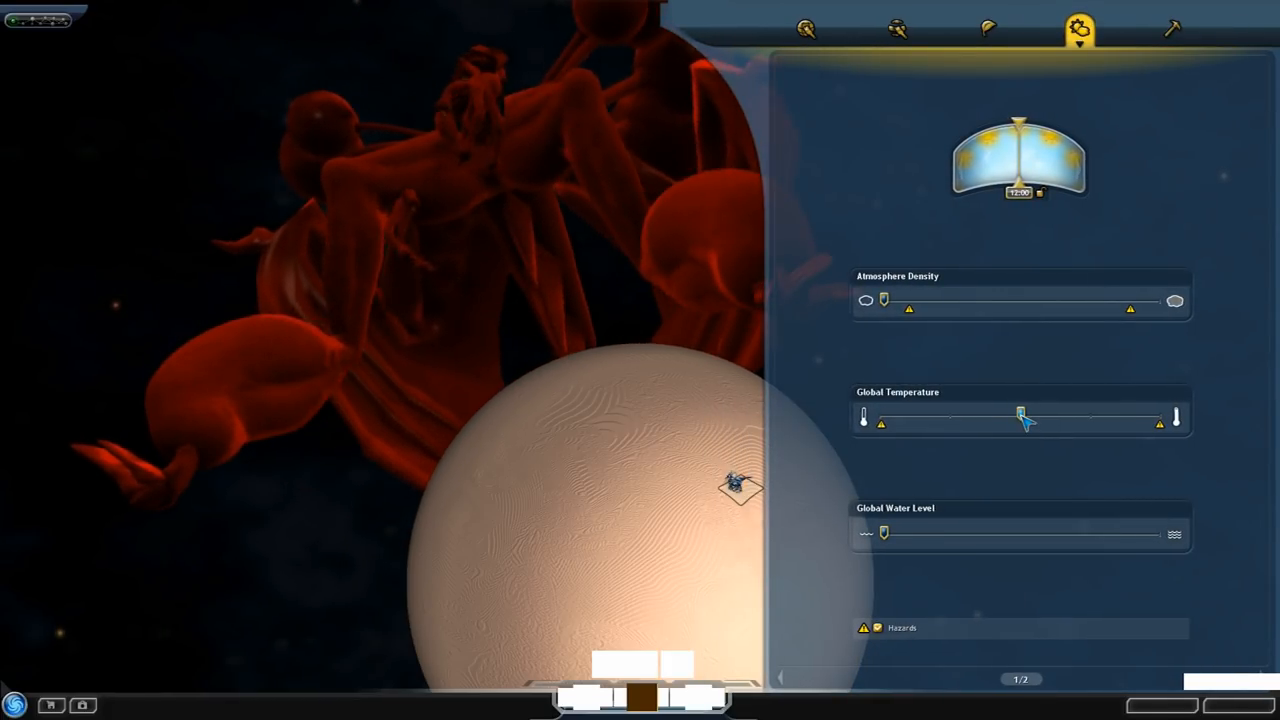